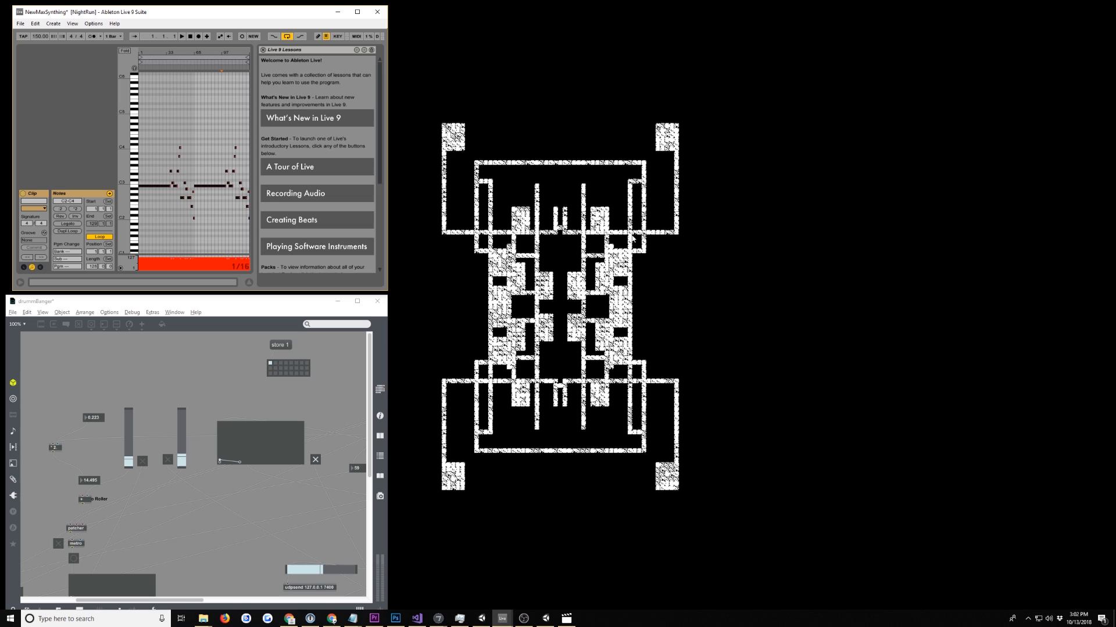
{"action": "mouse_move", "coordinate": [660, 247]}
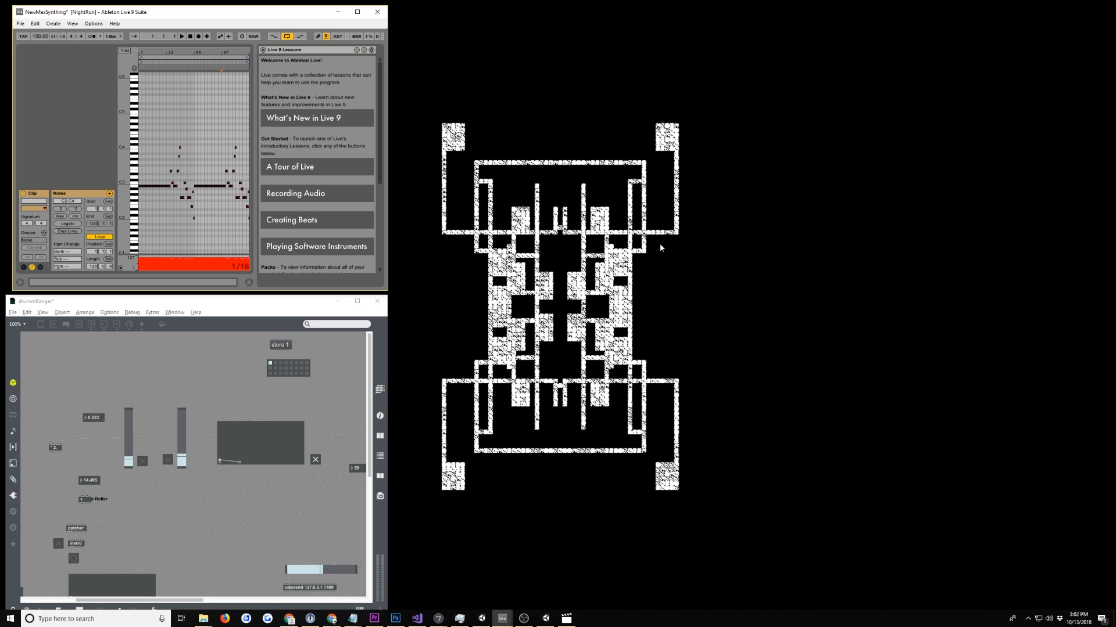
{"action": "mouse_move", "coordinate": [159, 19]}
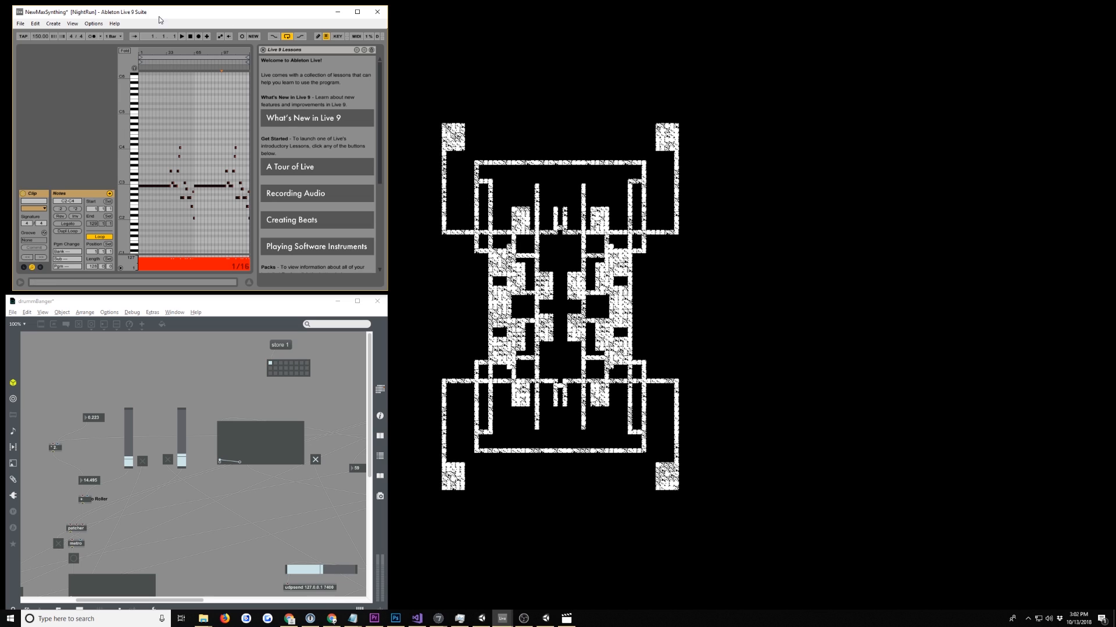
{"action": "mouse_move", "coordinate": [237, 28]}
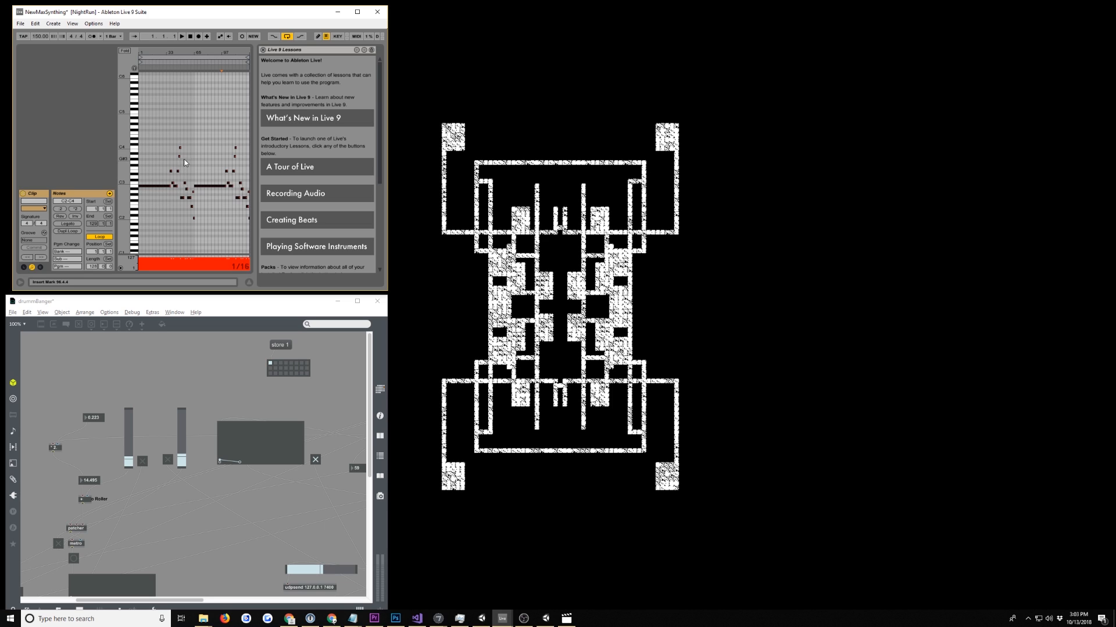
{"action": "mouse_move", "coordinate": [206, 203]}
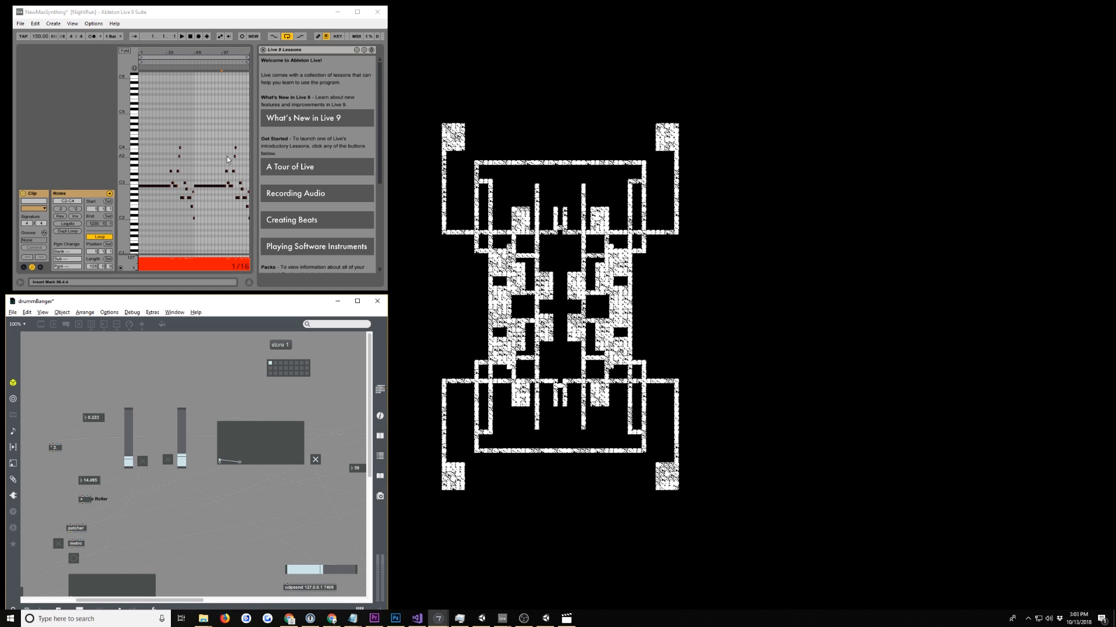
{"action": "mouse_move", "coordinate": [187, 406]}
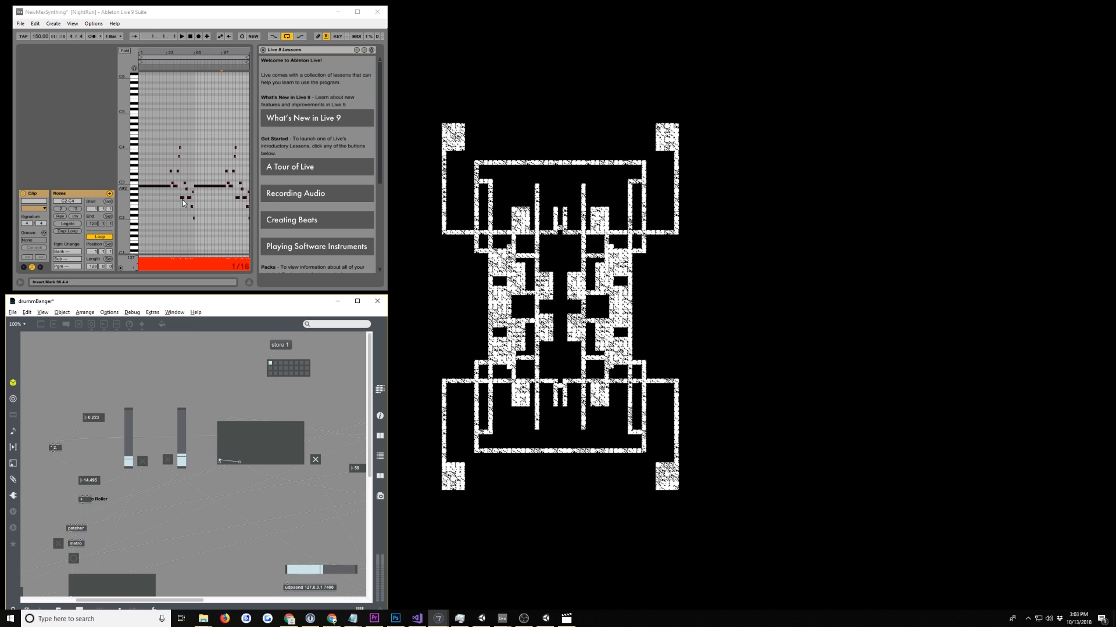
{"action": "mouse_move", "coordinate": [232, 390]}
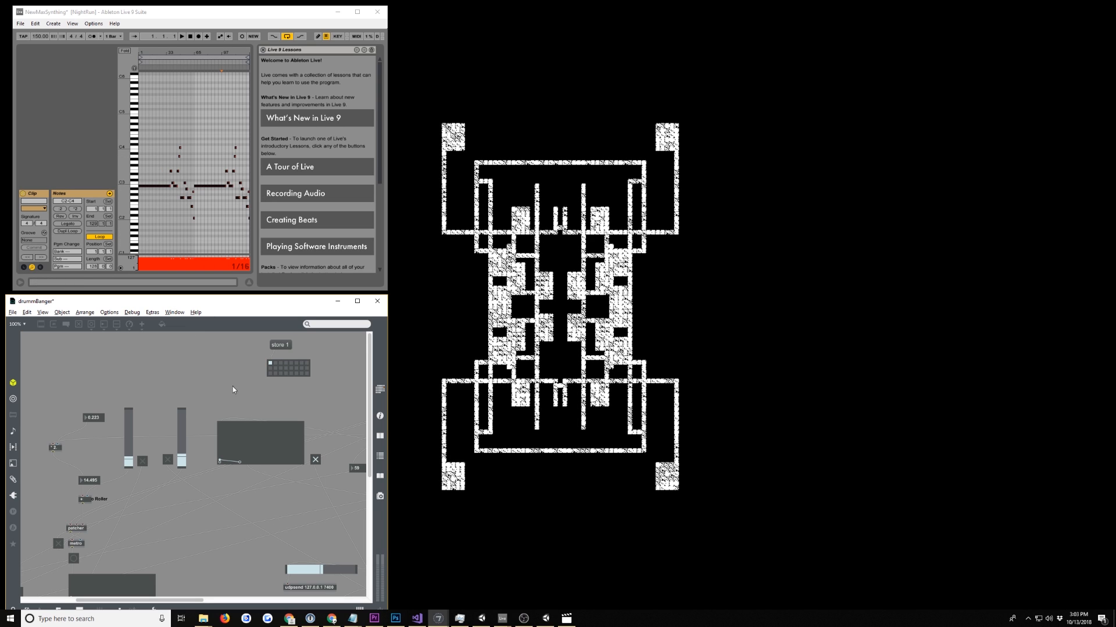
{"action": "mouse_move", "coordinate": [200, 375]}
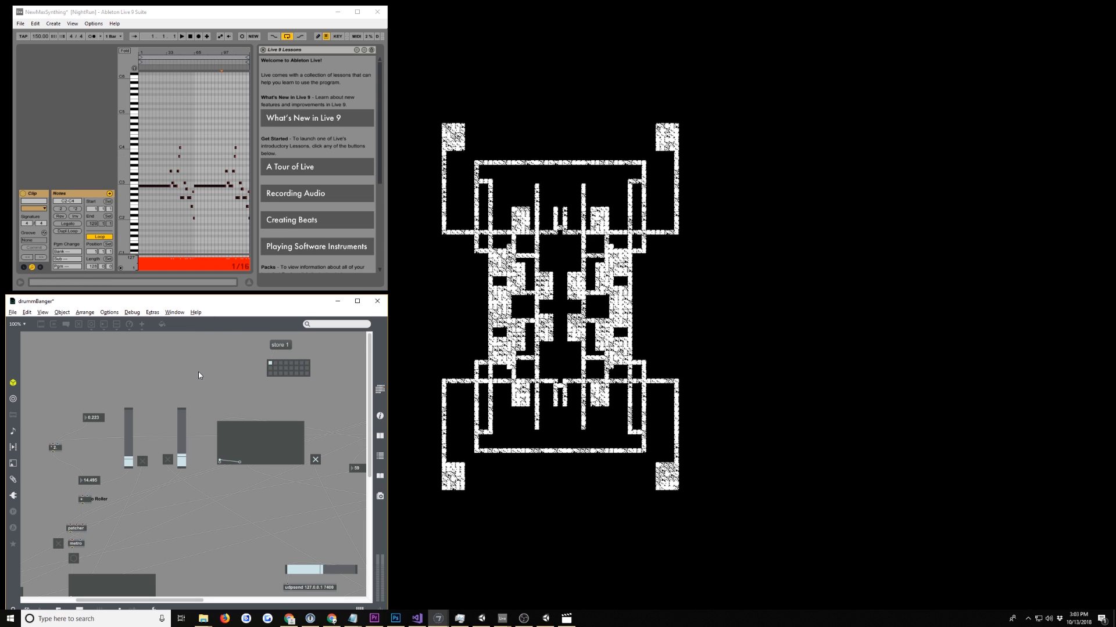
{"action": "mouse_move", "coordinate": [137, 411]}
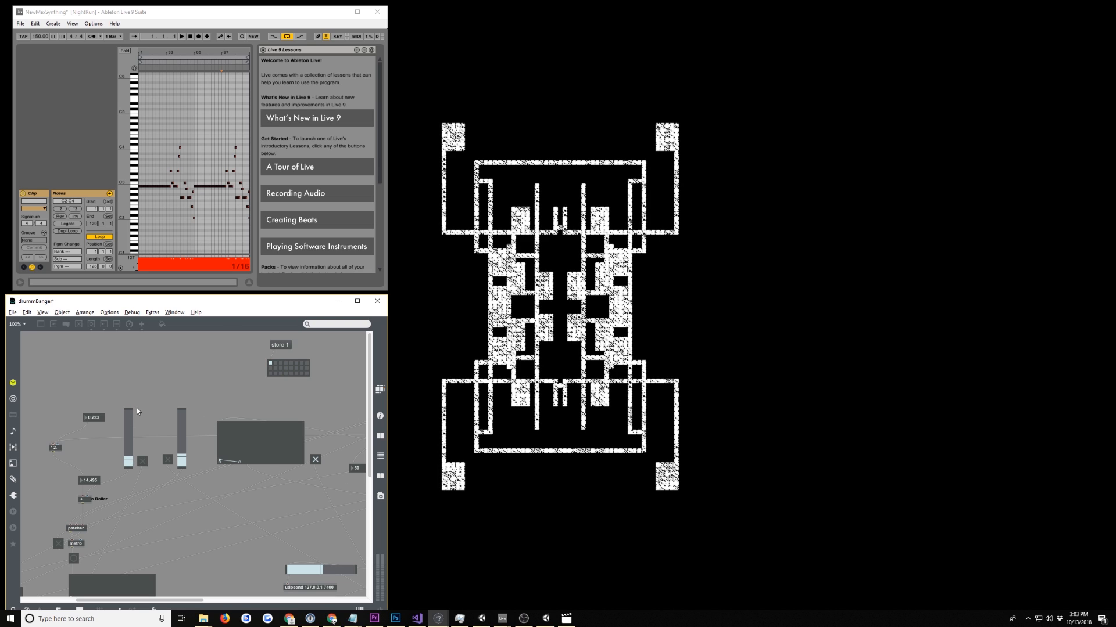
{"action": "mouse_move", "coordinate": [162, 380]}
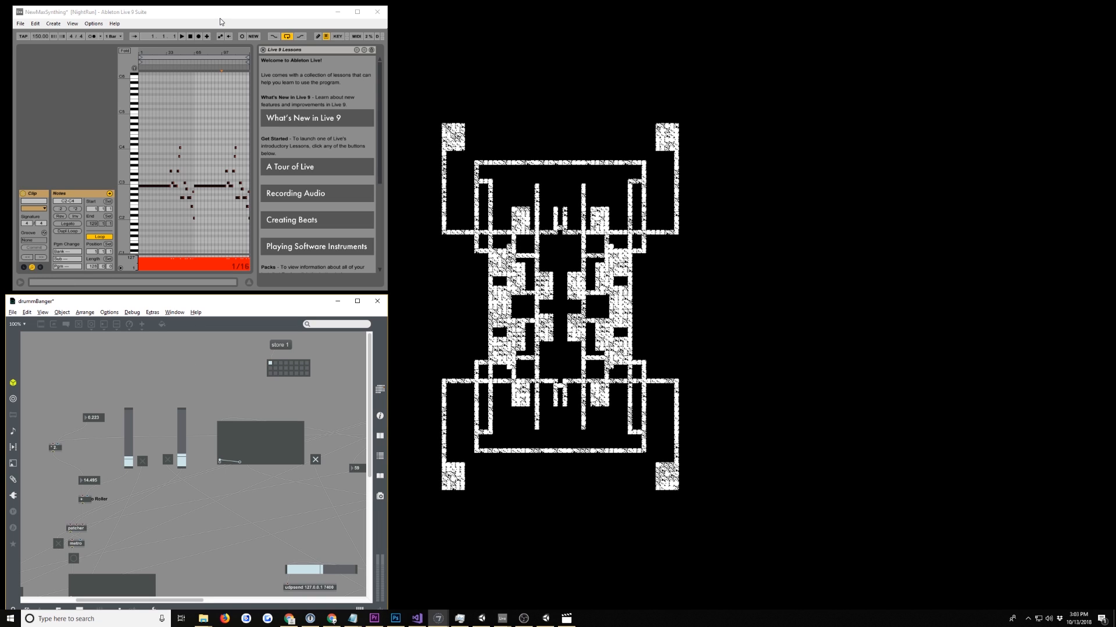
{"action": "mouse_move", "coordinate": [561, 196]}
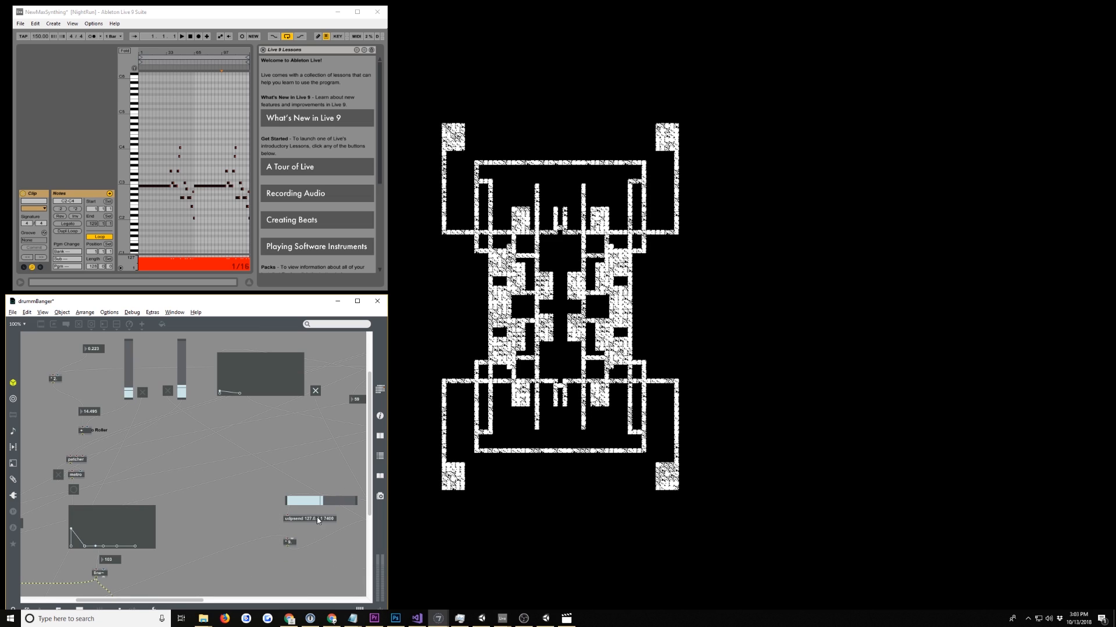
{"action": "mouse_move", "coordinate": [314, 522]}
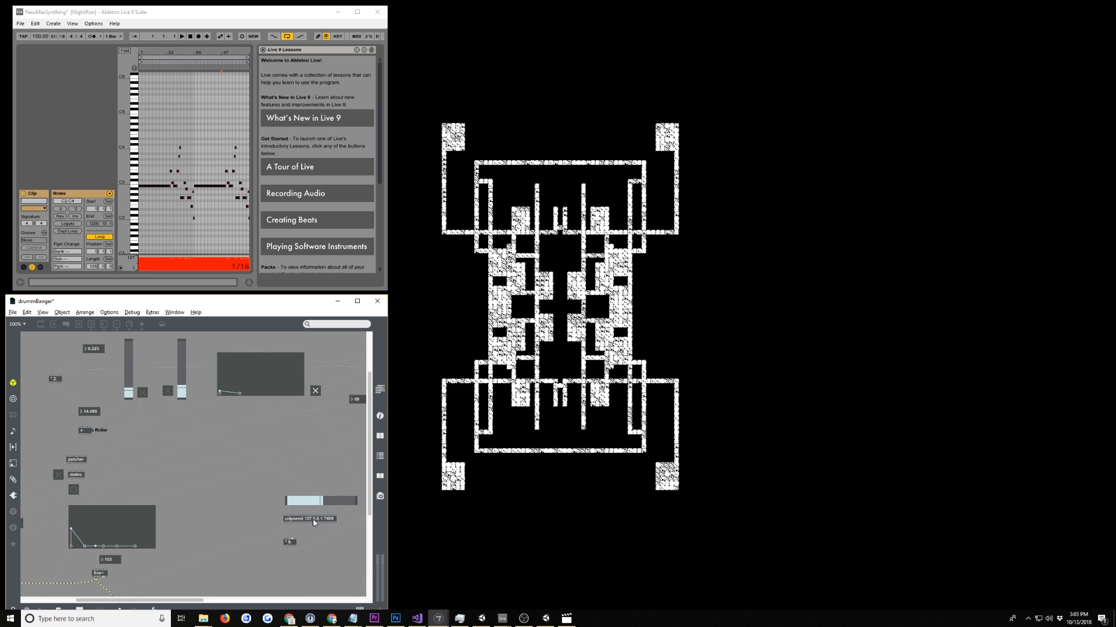
{"action": "mouse_move", "coordinate": [302, 519]}
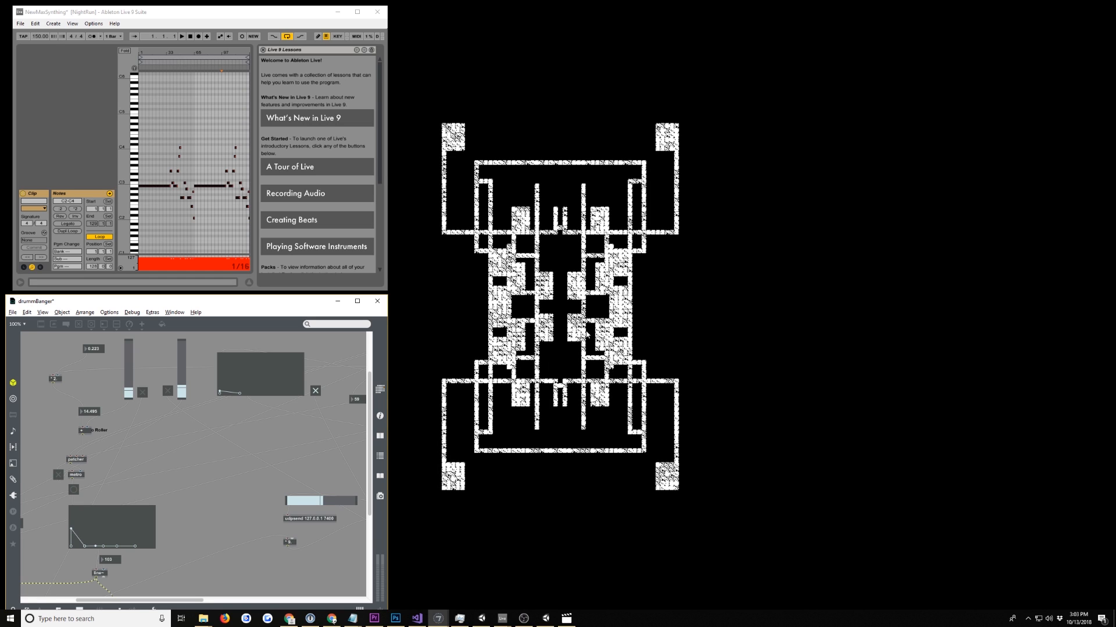
{"action": "mouse_move", "coordinate": [645, 296]}
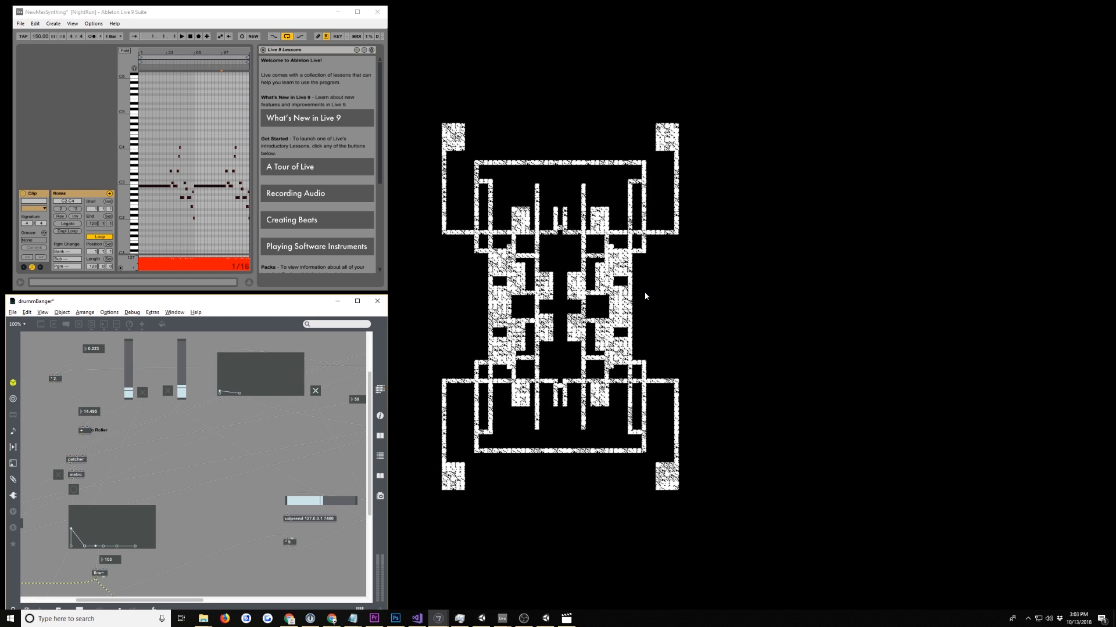
{"action": "mouse_move", "coordinate": [595, 427]}
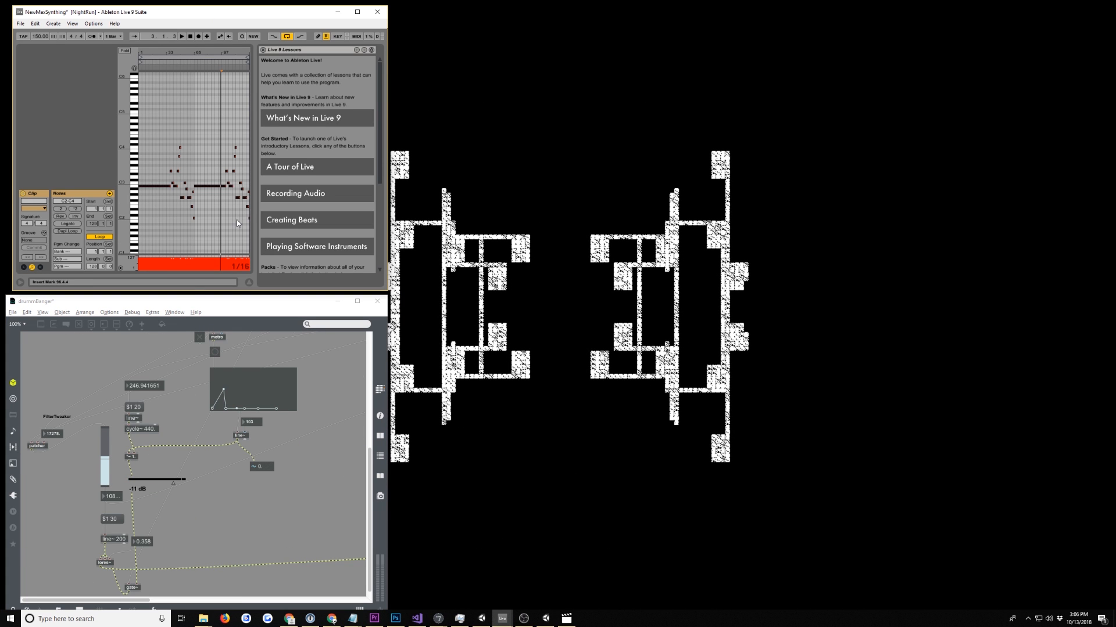
{"action": "mouse_move", "coordinate": [234, 162]}
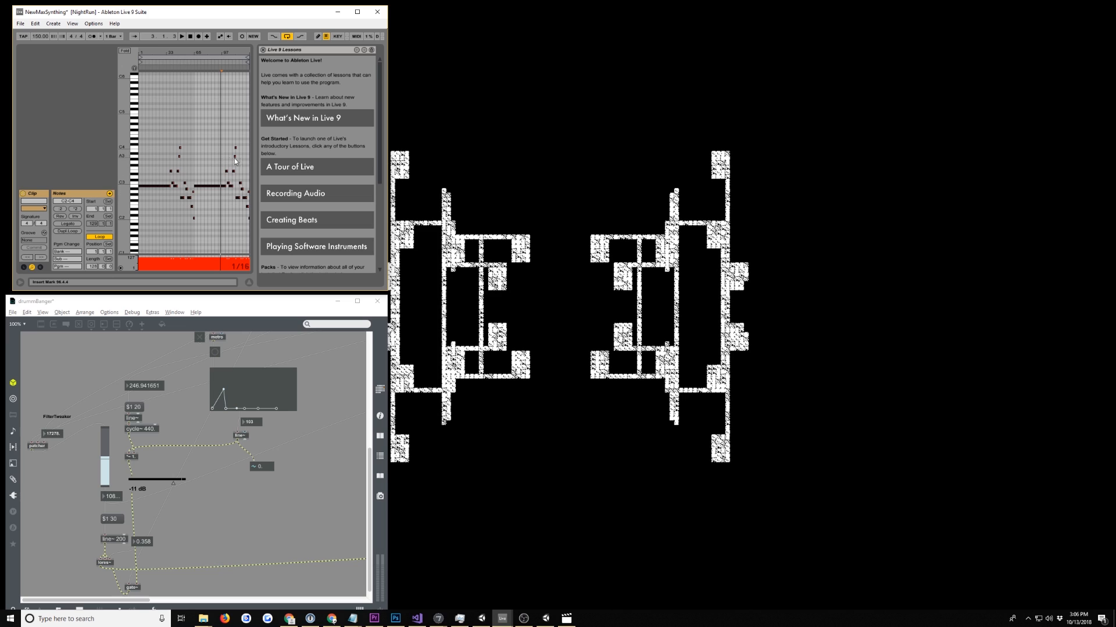
{"action": "mouse_move", "coordinate": [204, 165]}
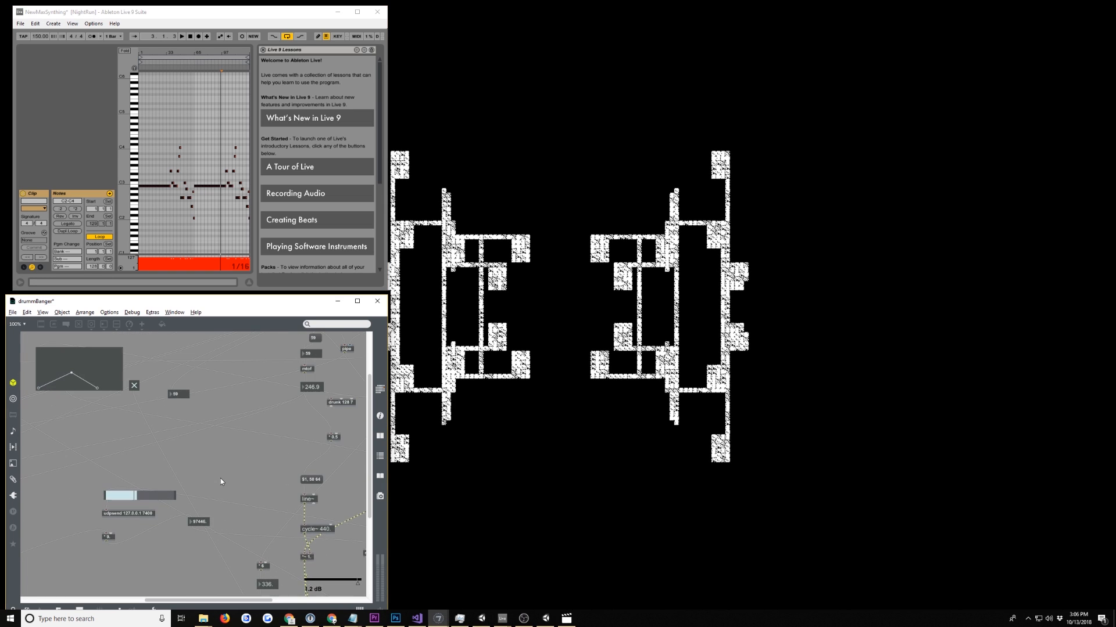
{"action": "mouse_move", "coordinate": [171, 539]}
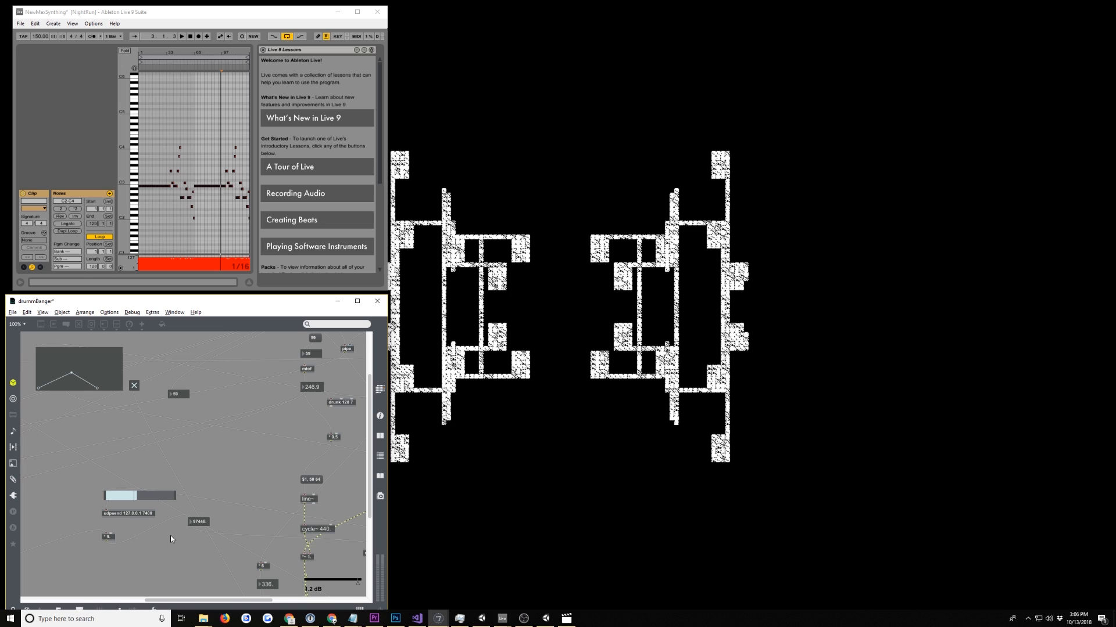
{"action": "mouse_move", "coordinate": [121, 524]}
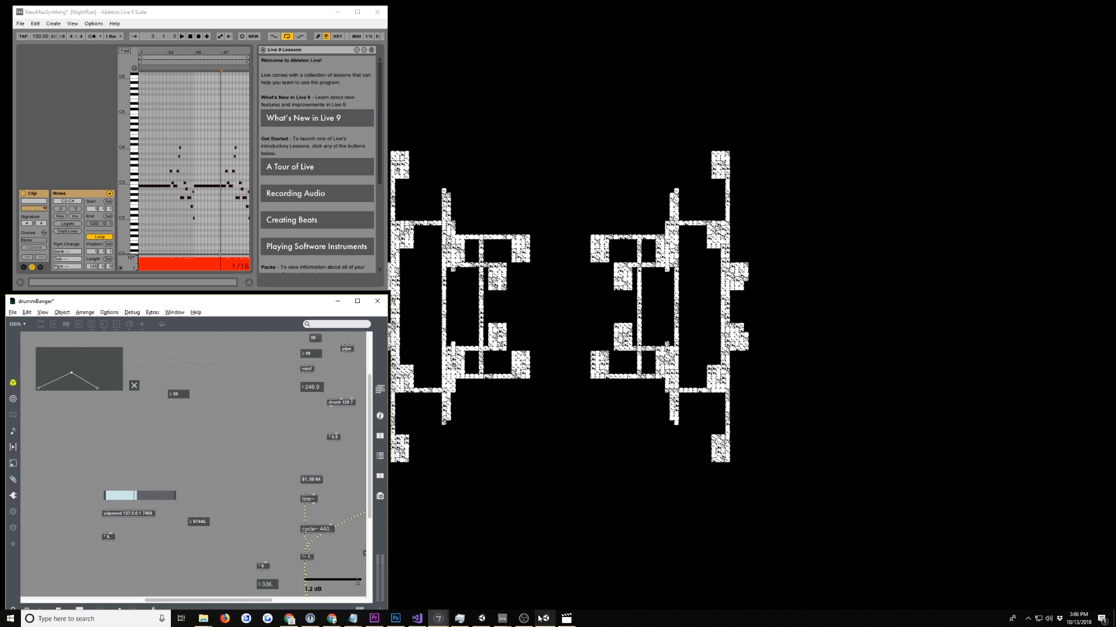
{"action": "left_click", "coordinate": [501, 618]}
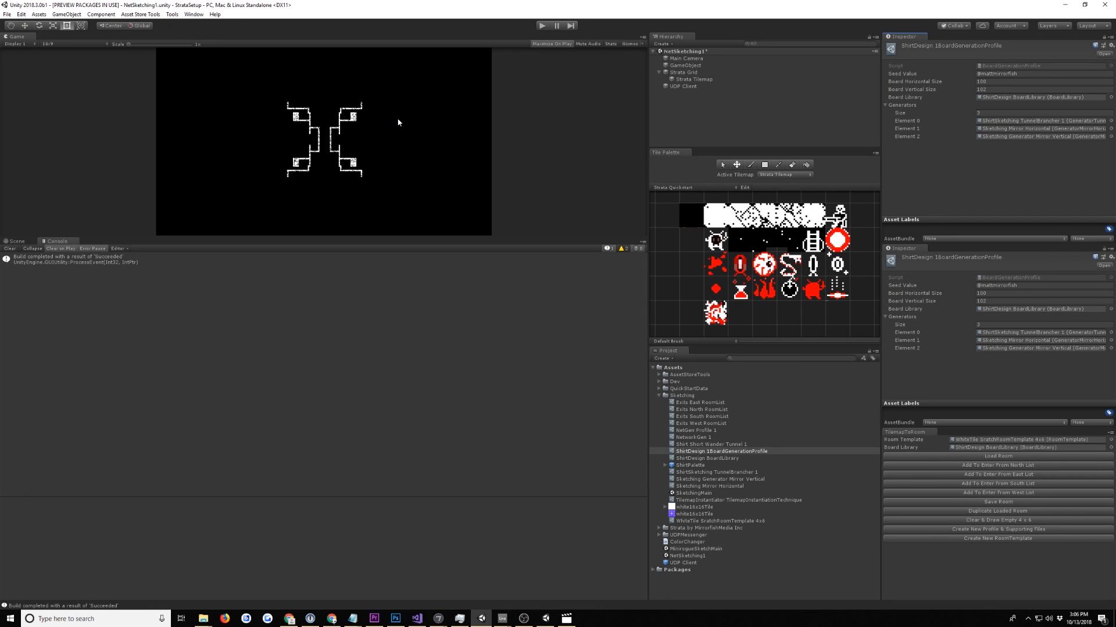
{"action": "mouse_move", "coordinate": [693, 93]}
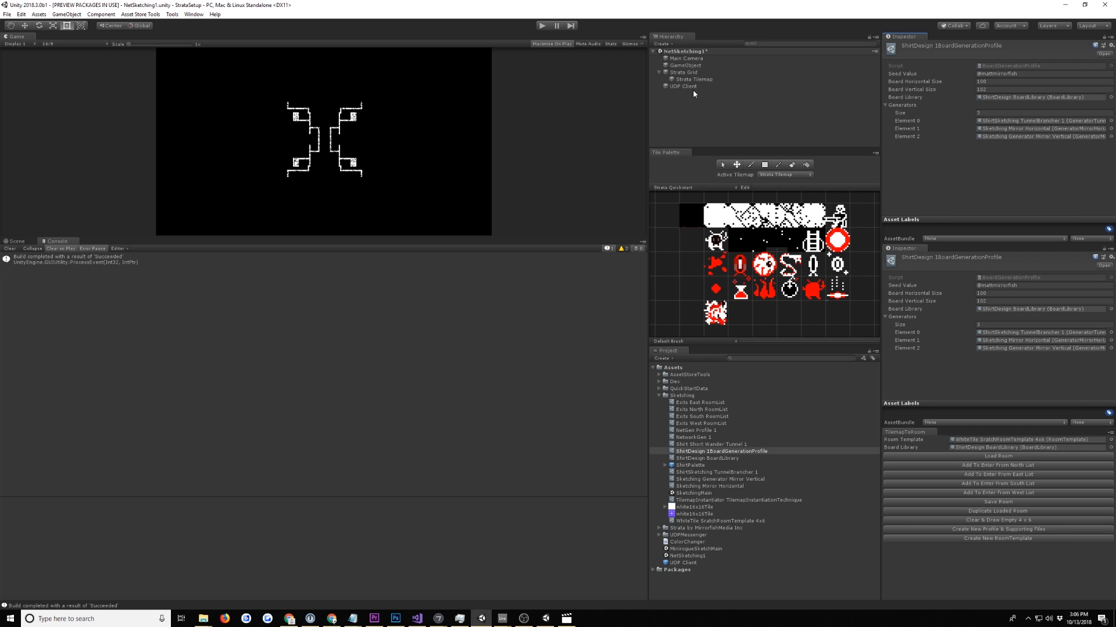
Inspect the UDP Client's port 7400 settings, collapse Sketching, and view the UDPMessenger folder.
{"action": "left_click", "coordinate": [681, 85]}
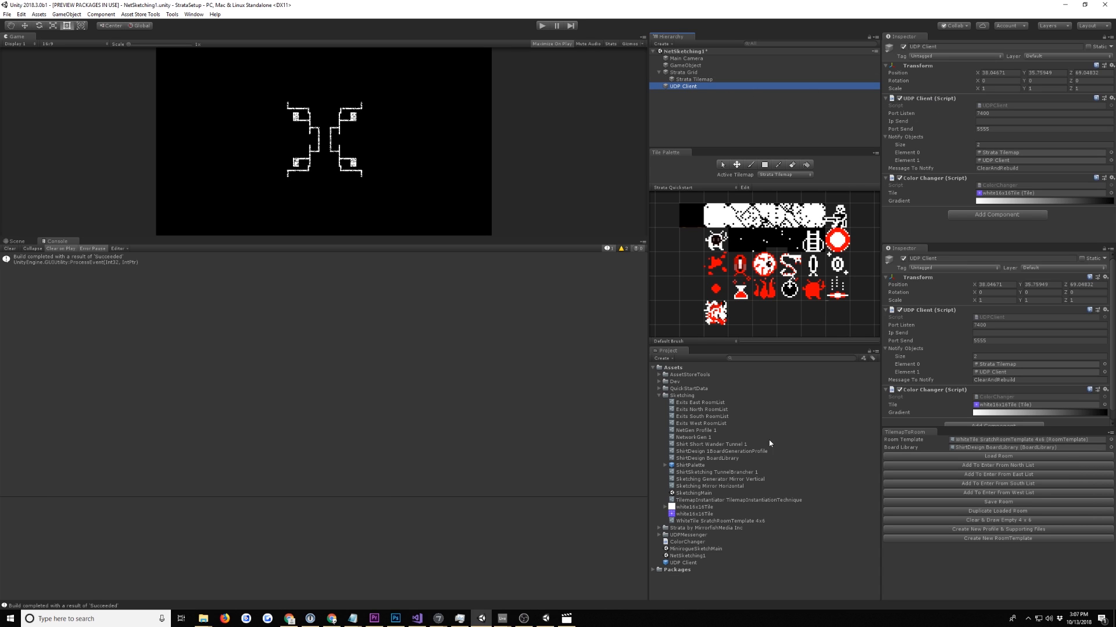
{"action": "left_click", "coordinate": [657, 395]}
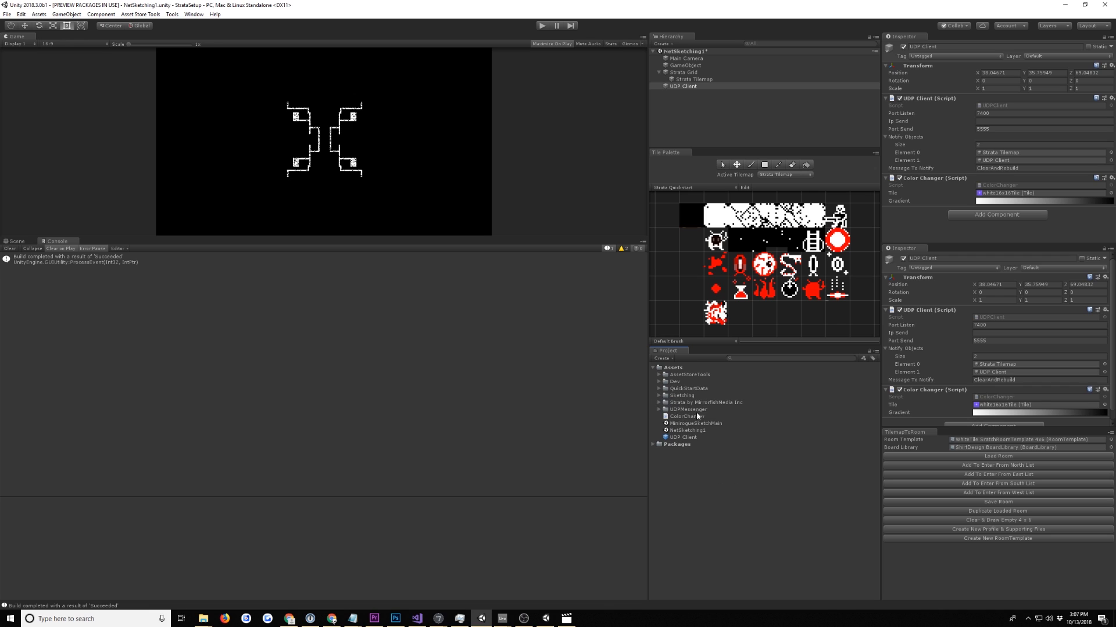
{"action": "left_click", "coordinate": [686, 409]}
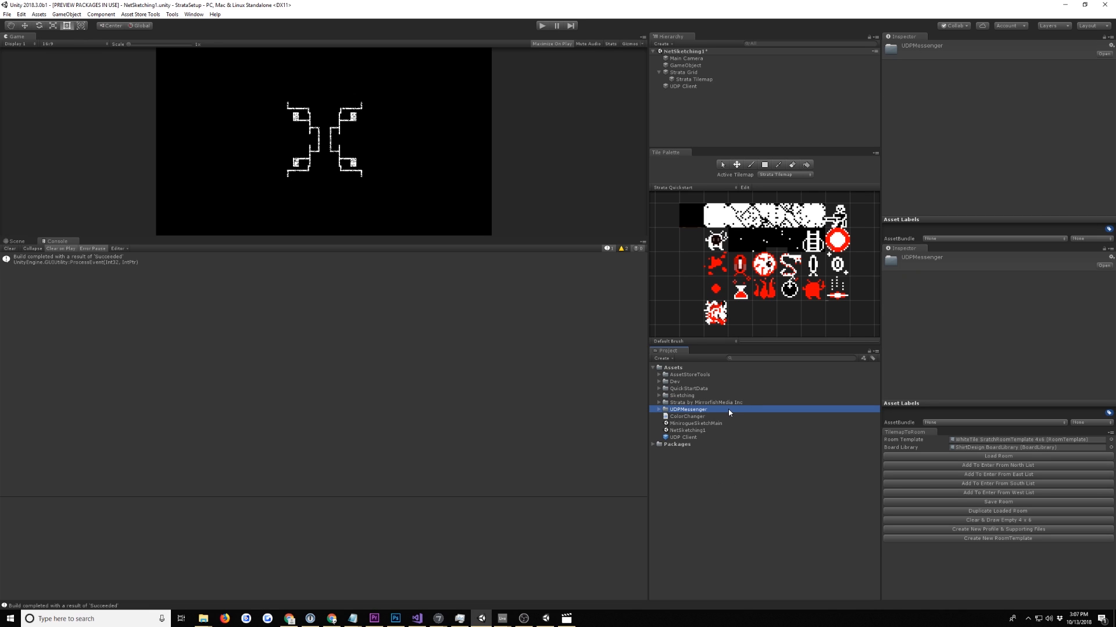
{"action": "mouse_move", "coordinate": [732, 415]}
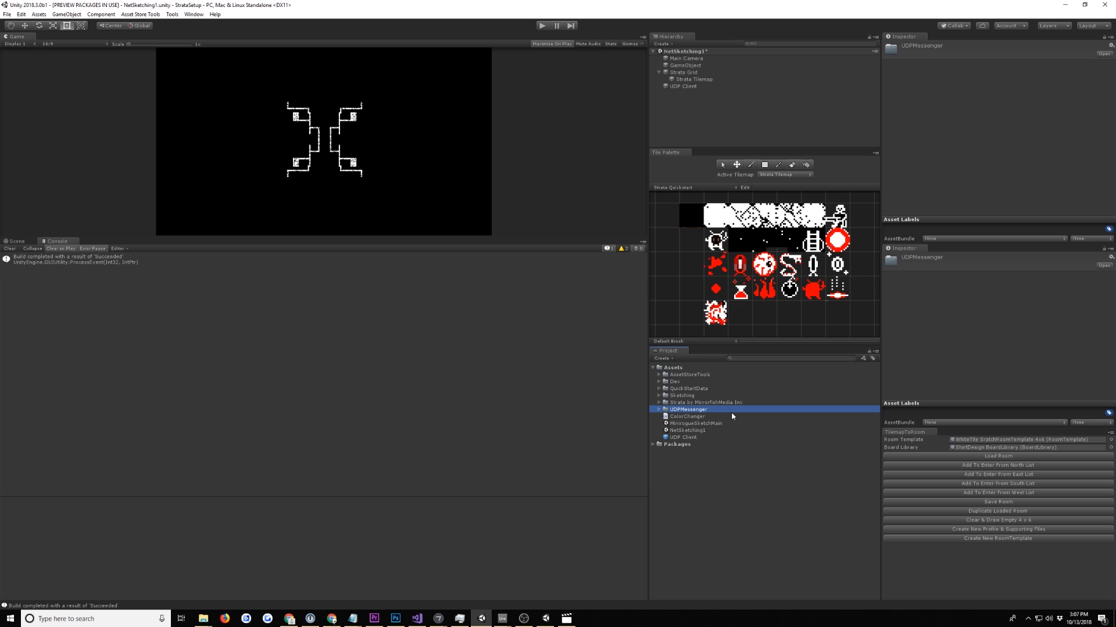
{"action": "mouse_move", "coordinate": [811, 165]}
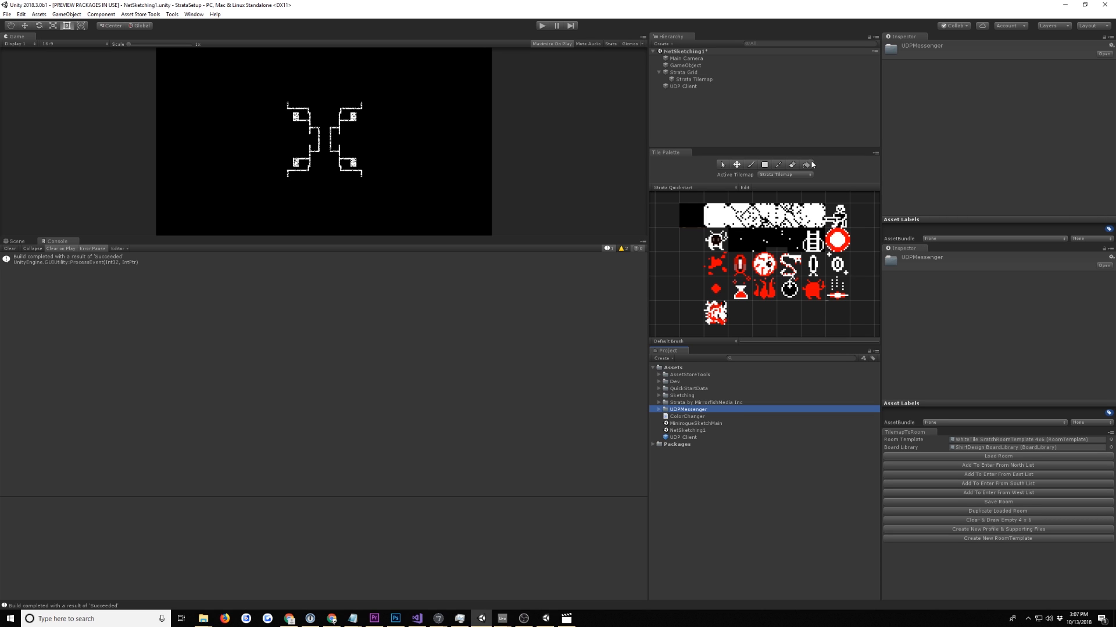
{"action": "left_click", "coordinate": [681, 86]}
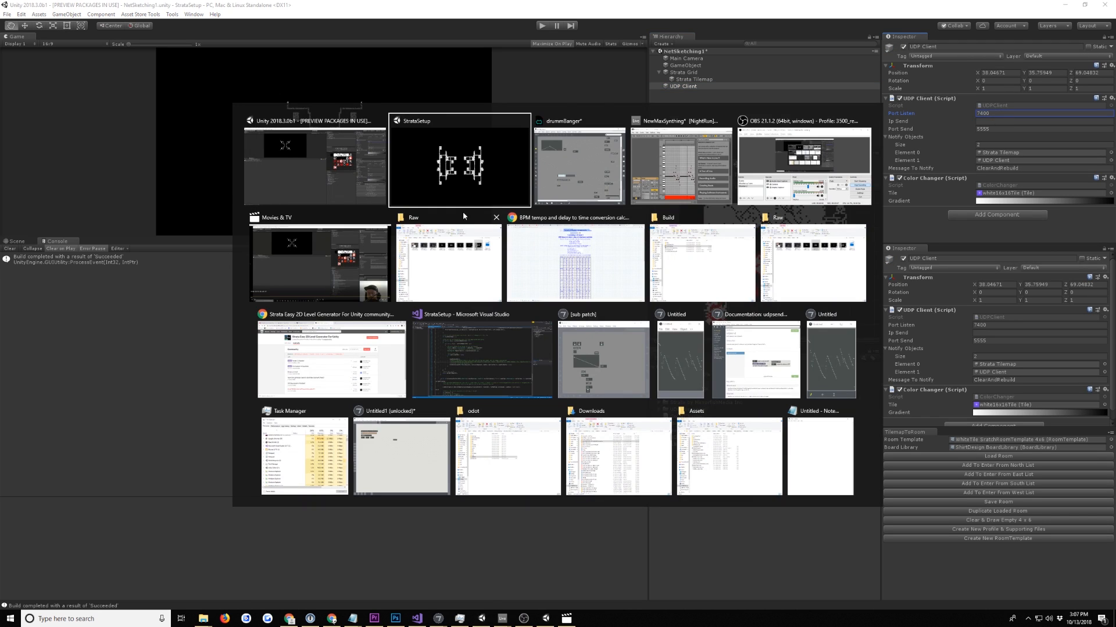
Check the ClearAndRebuild message and Strata Tilemap and UDP Client targets, then collapse Color Changer.
{"action": "left_click", "coordinate": [578, 161]}
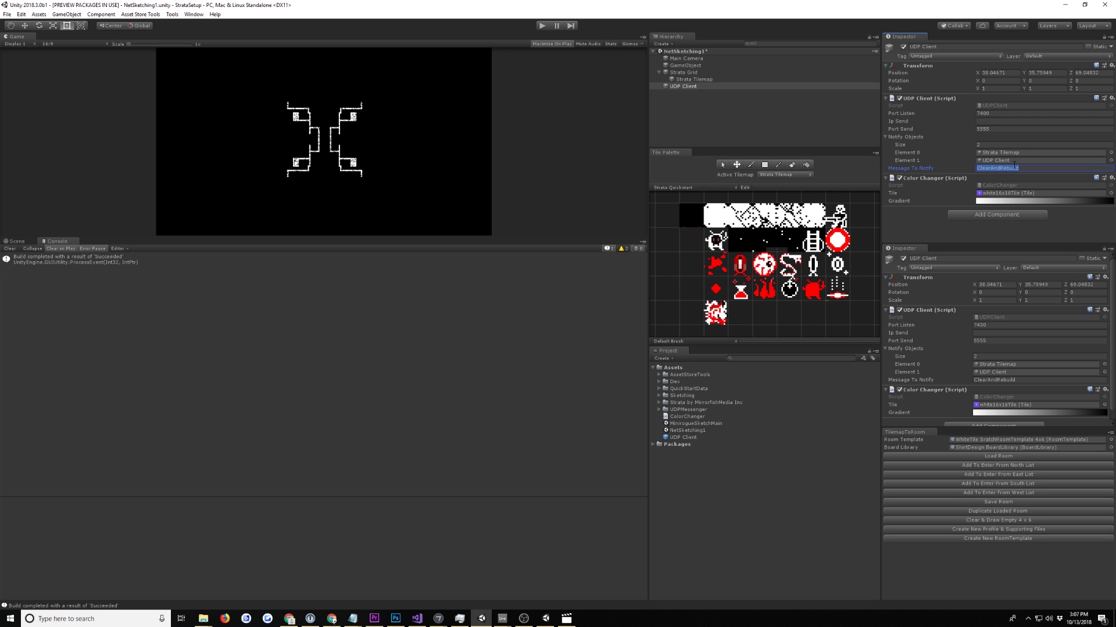
{"action": "left_click", "coordinate": [1064, 178]}
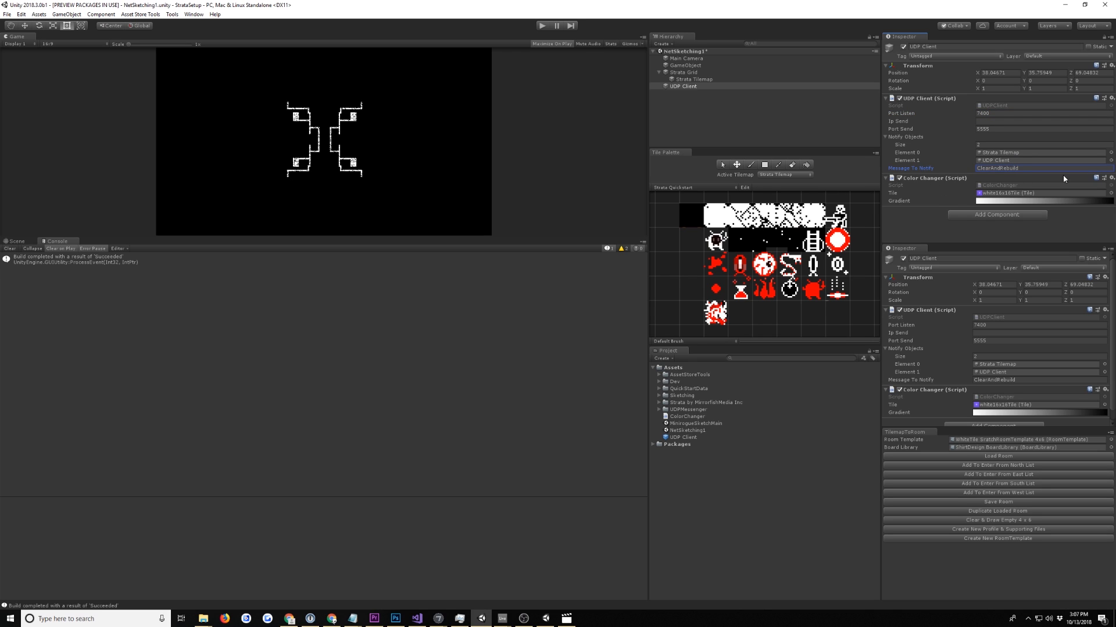
{"action": "left_click", "coordinate": [683, 85]}
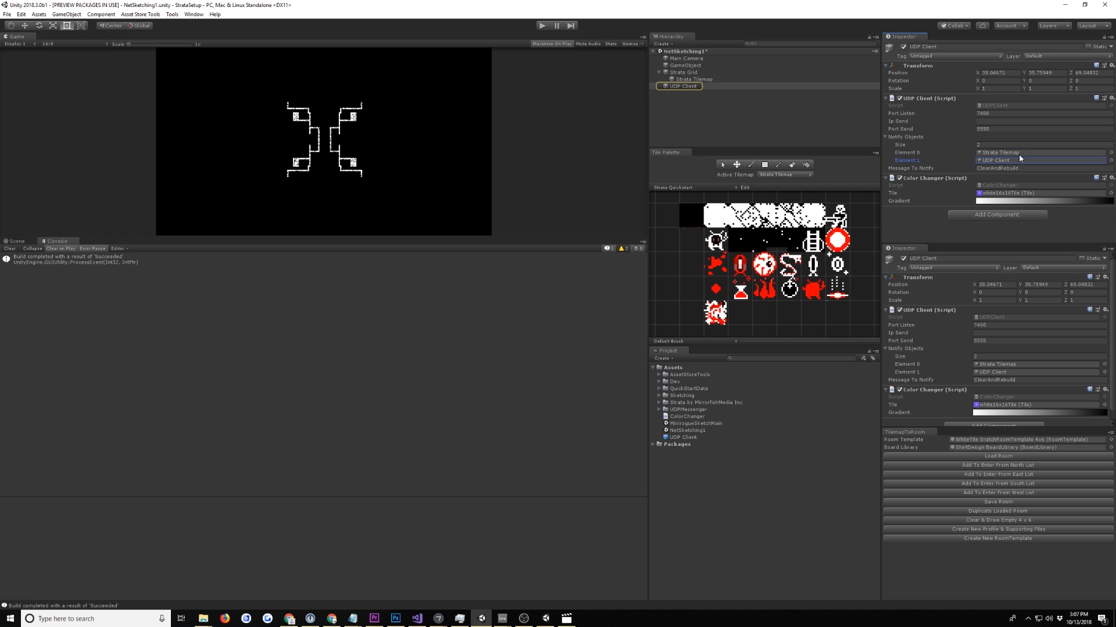
{"action": "left_click", "coordinate": [691, 79]}
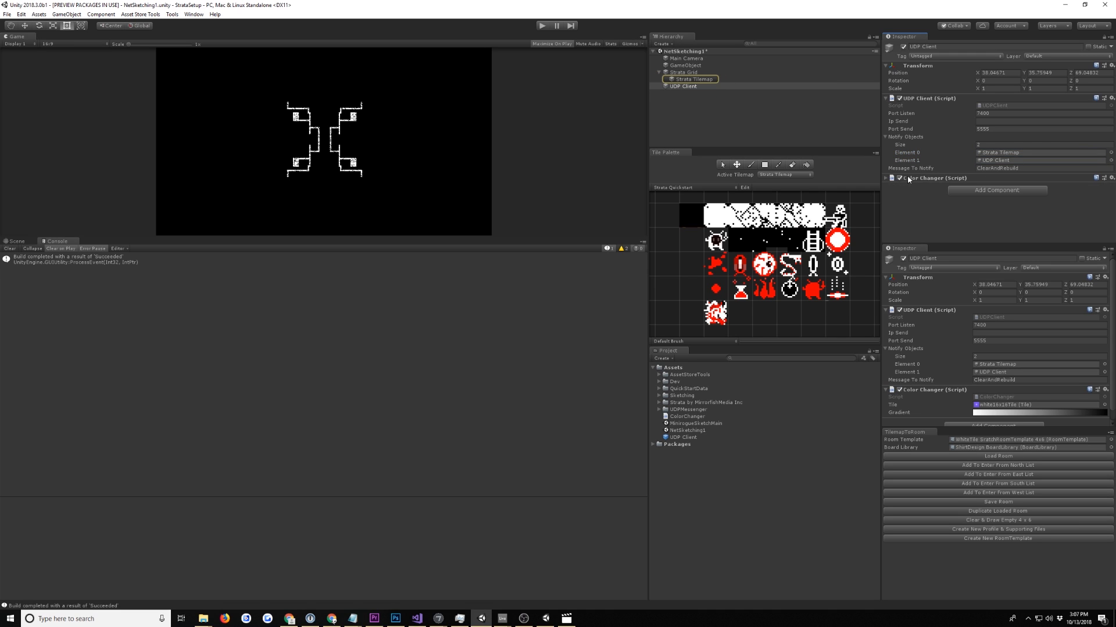
{"action": "left_click", "coordinate": [900, 178]}
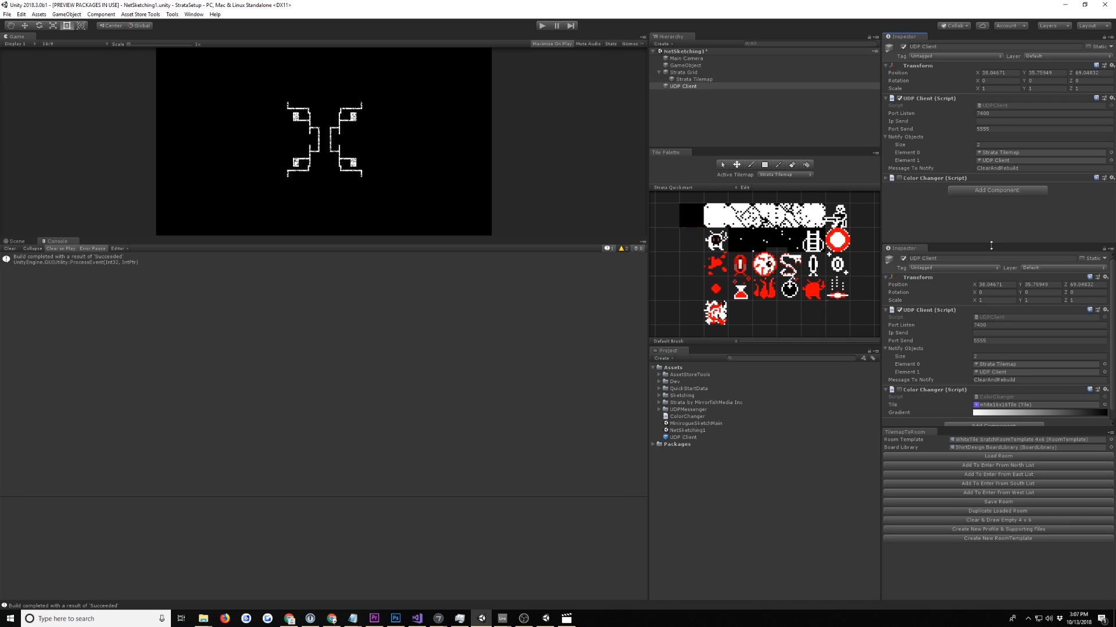
{"action": "mouse_move", "coordinate": [982, 249]}
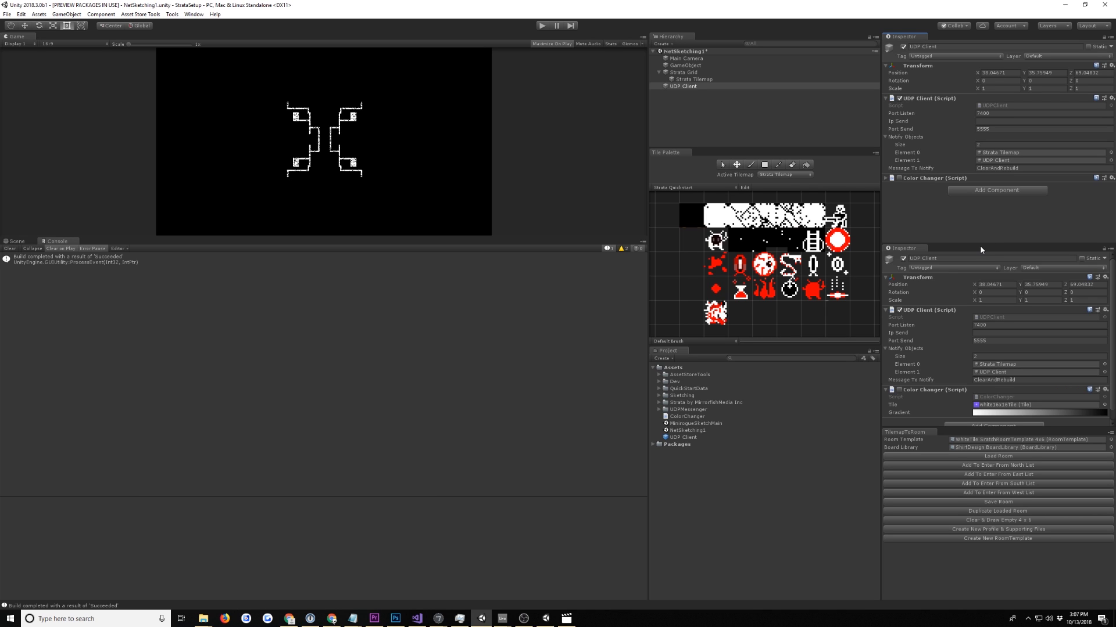
{"action": "mouse_move", "coordinate": [955, 216]}
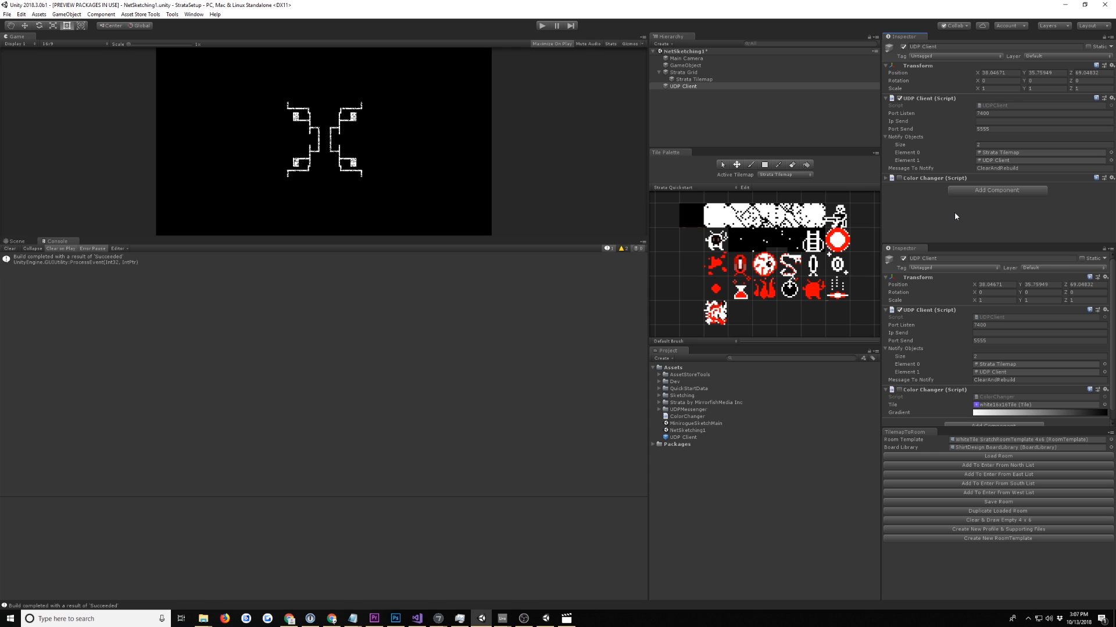
{"action": "mouse_move", "coordinate": [950, 210]}
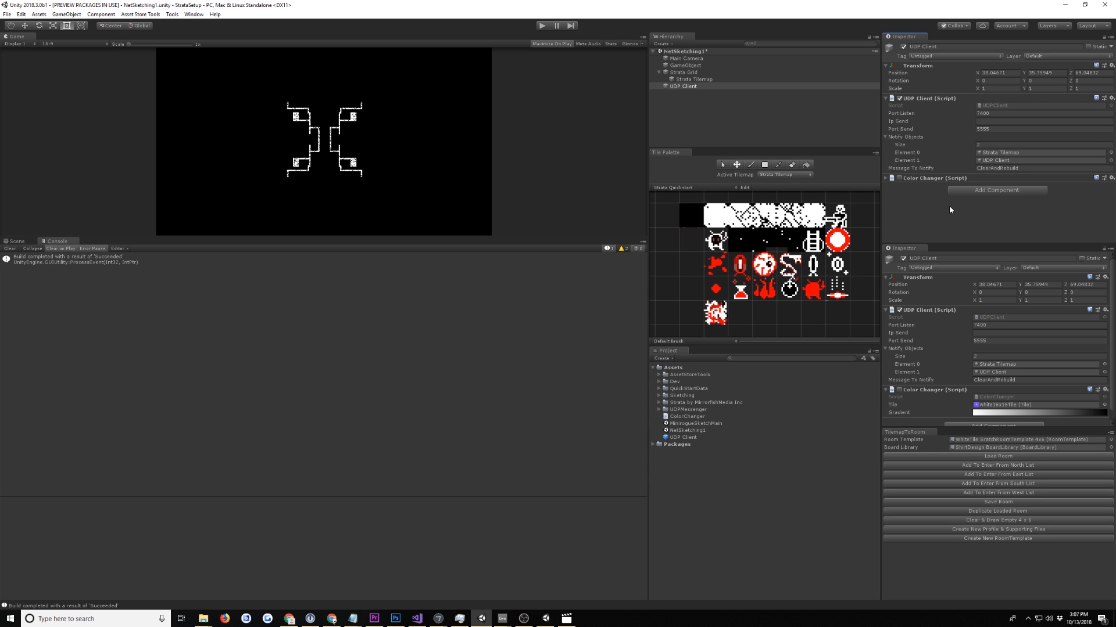